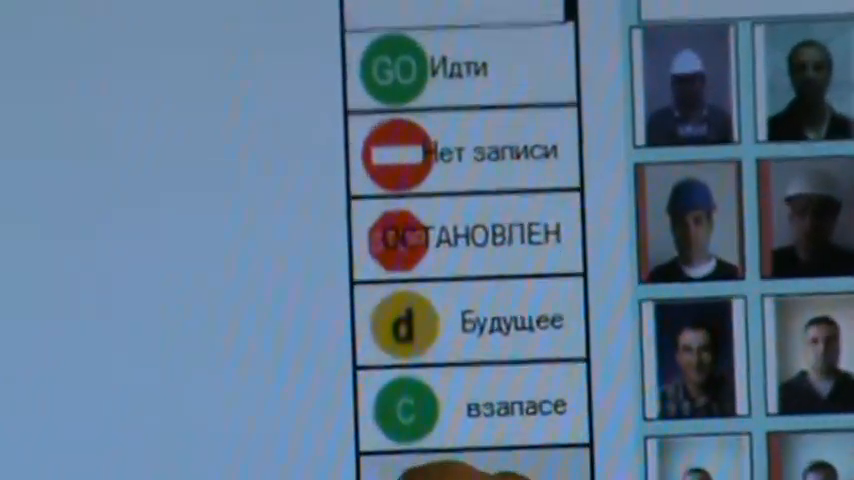
scroll(down, 3)
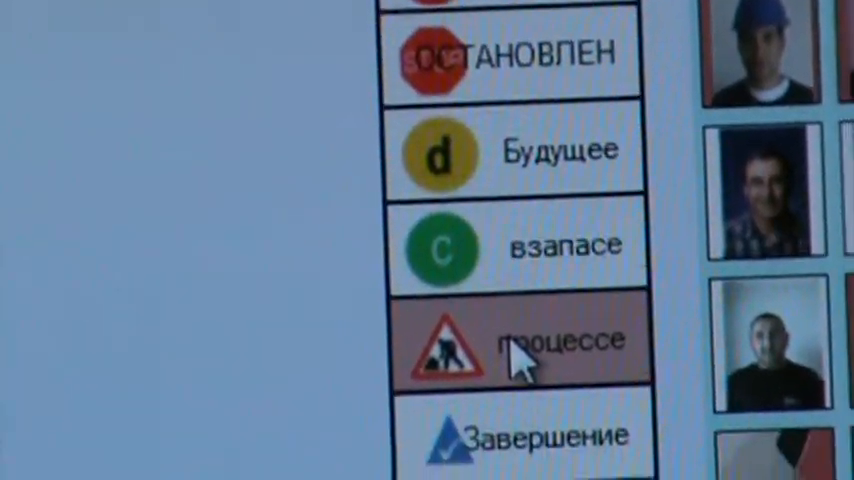